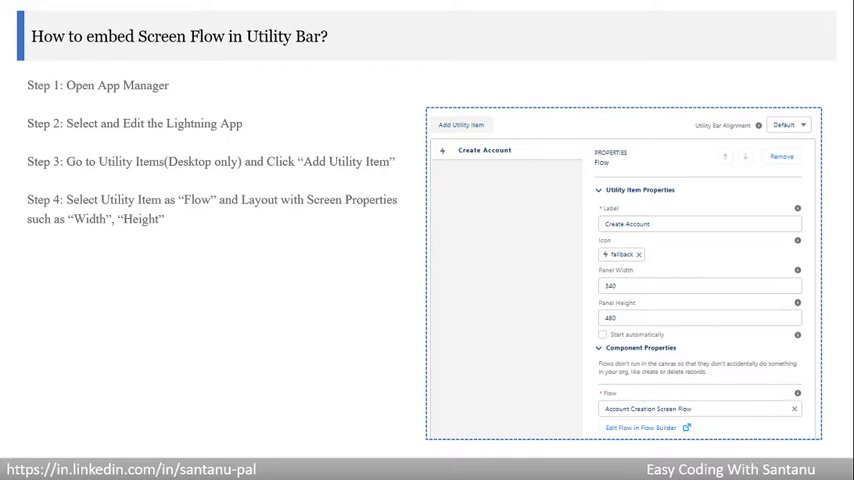
# Step: Advance past the 'How to embed Screen Flow in Utility Bar' slide to end the slideshow
pyautogui.press('Right')
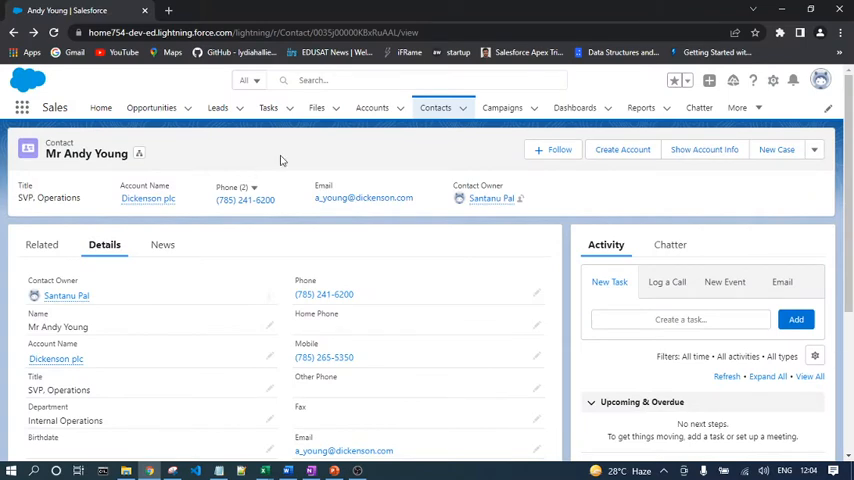
pyautogui.moveTo(362, 230)
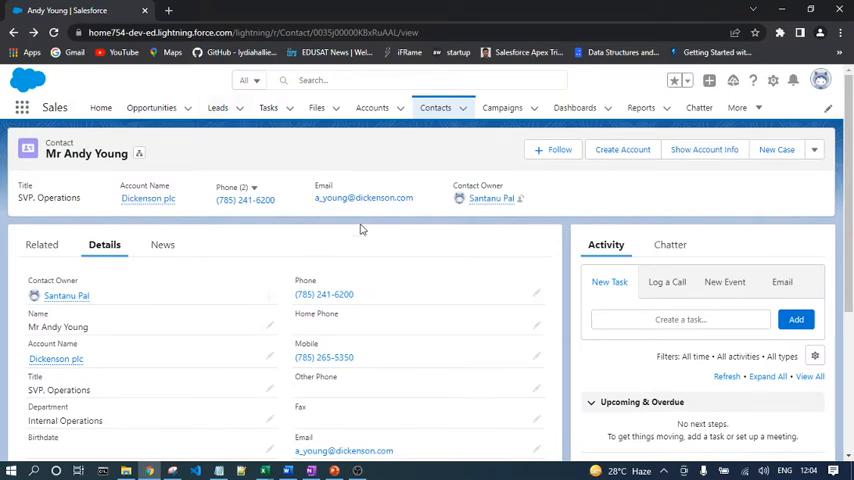
pyautogui.moveTo(768, 90)
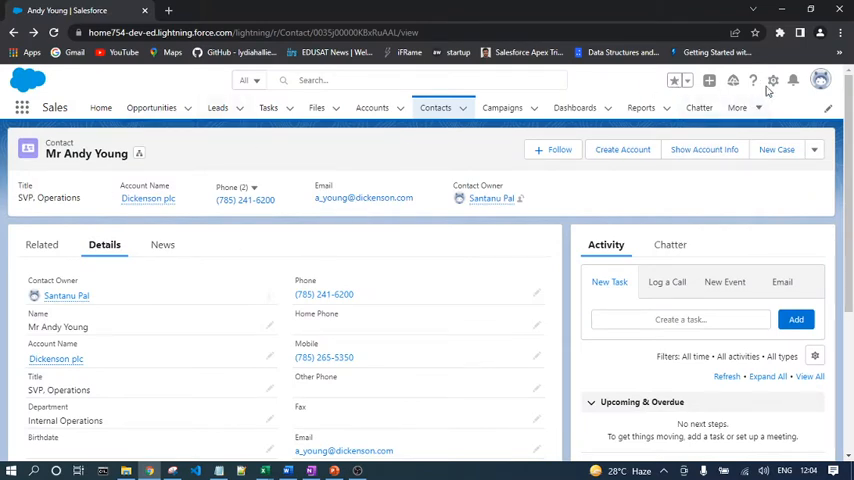
# Step: Open Salesforce Setup and filter Quick Find by 'app'
pyautogui.click(772, 80)
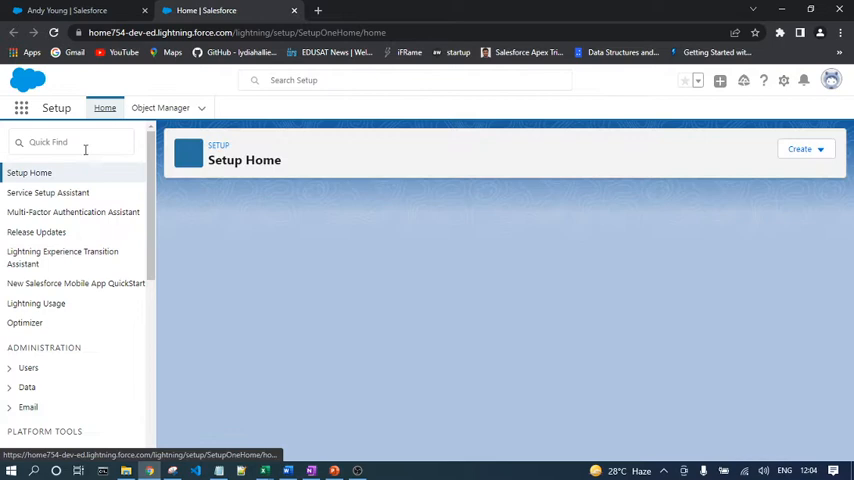
pyautogui.write('app')
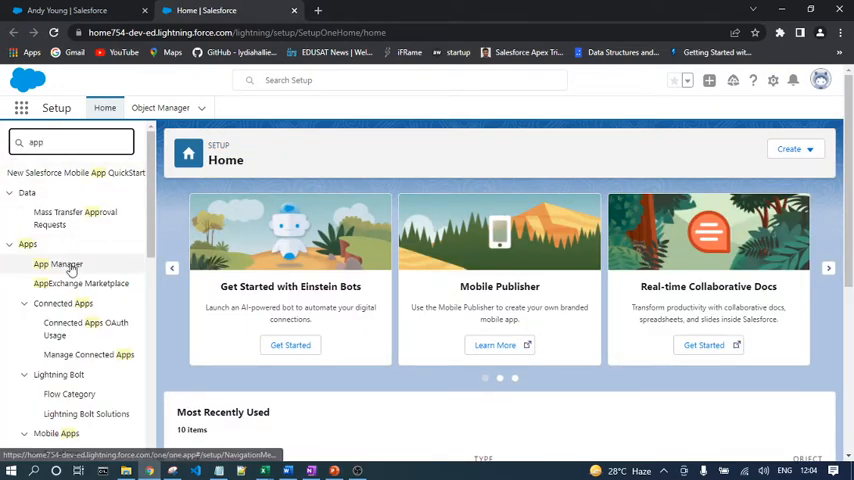
# Step: Open App Manager and edit the Sales (LightningSales) app
pyautogui.click(58, 264)
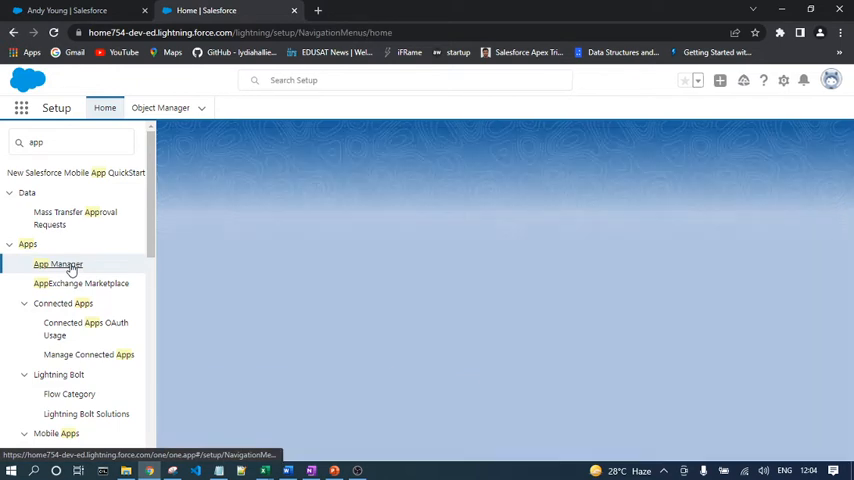
pyautogui.click(57, 263)
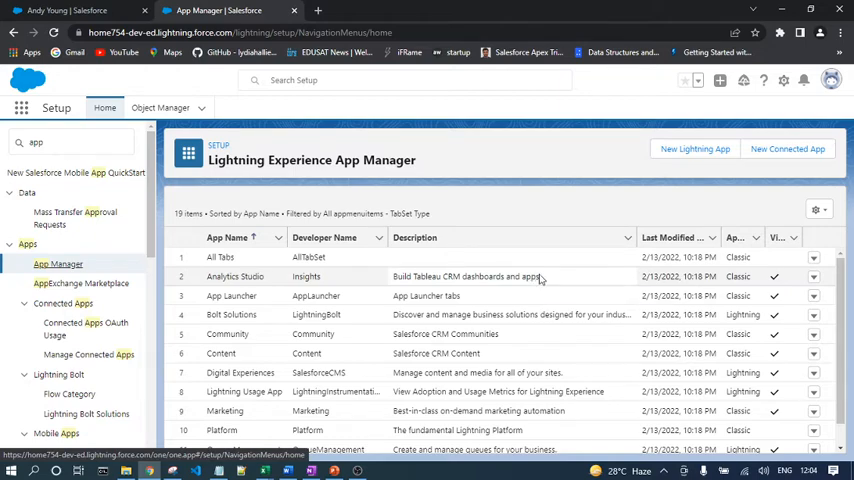
pyautogui.scroll(-3)
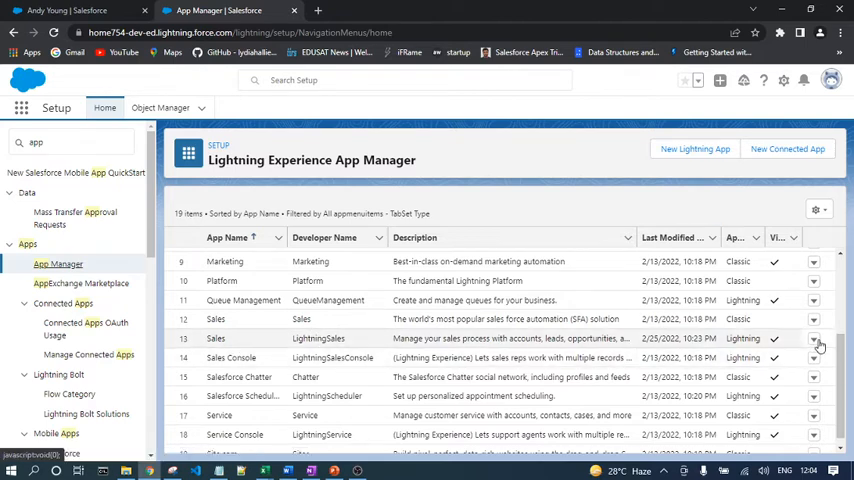
pyautogui.click(813, 338)
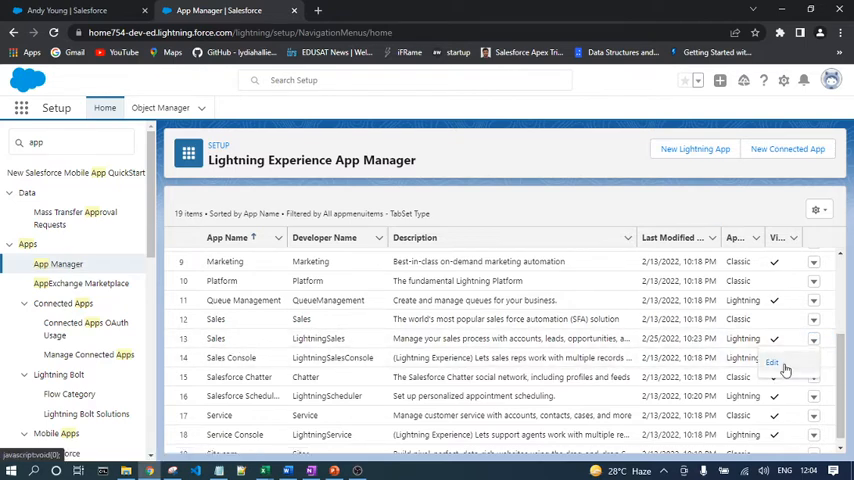
pyautogui.click(772, 363)
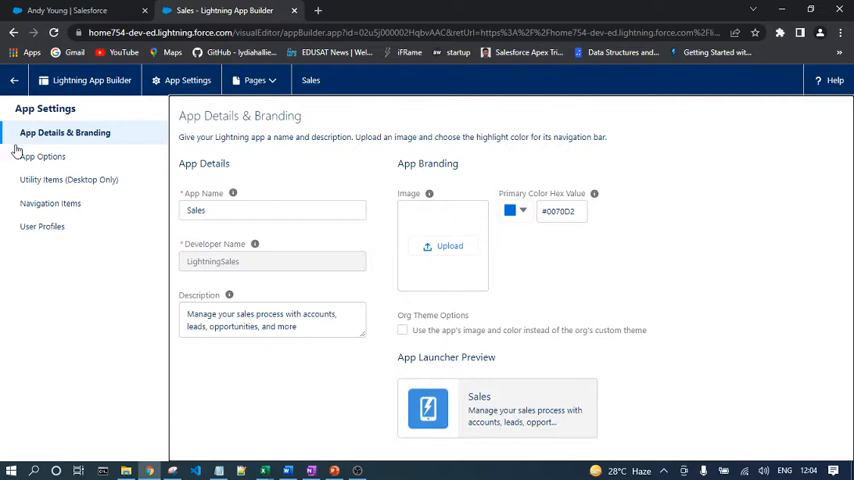
# Step: Add a Flow item under the Sales app's Utility Items (Desktop Only)
pyautogui.click(73, 179)
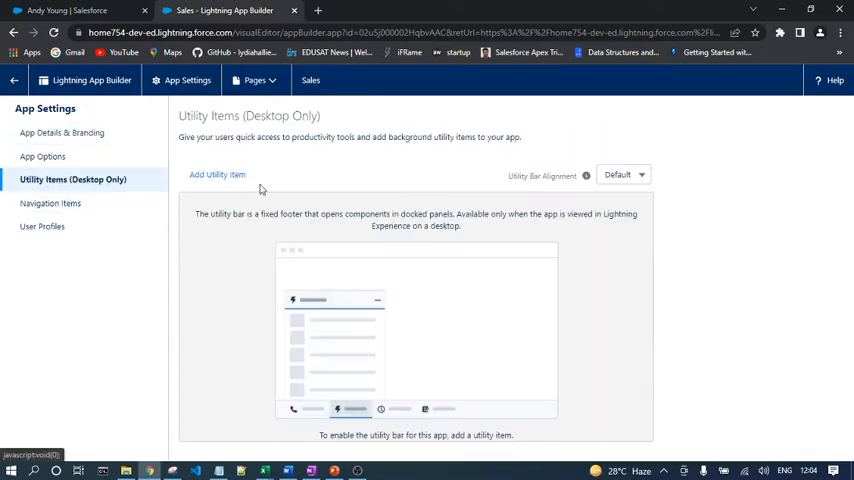
pyautogui.moveTo(290, 210)
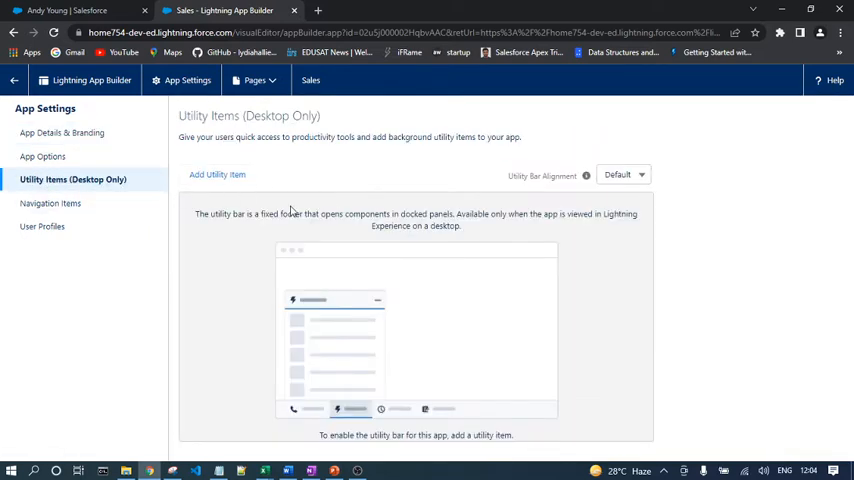
pyautogui.moveTo(217, 174)
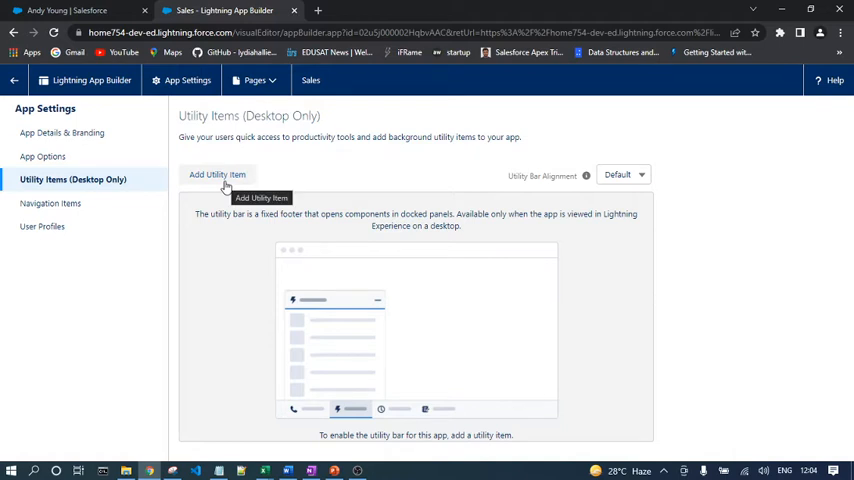
pyautogui.click(217, 174)
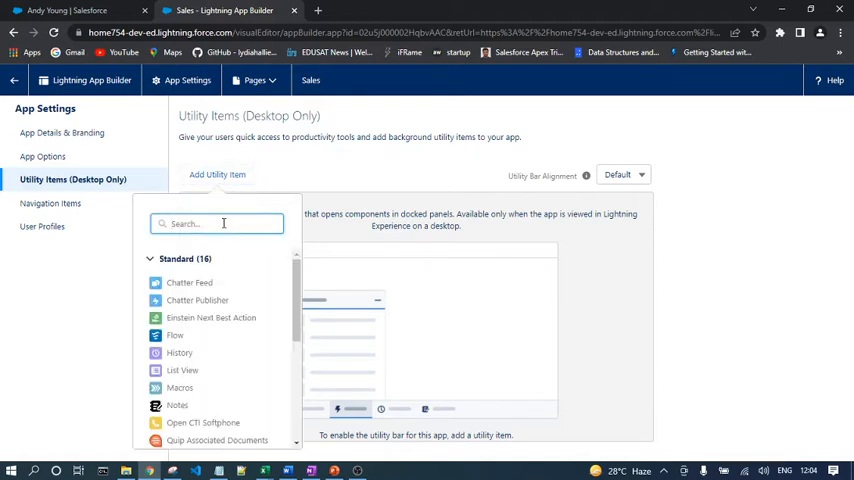
pyautogui.moveTo(175, 335)
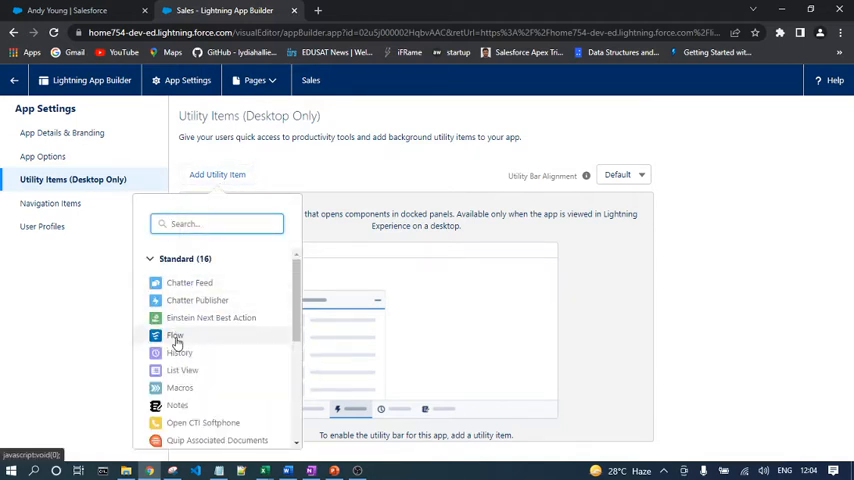
pyautogui.click(175, 335)
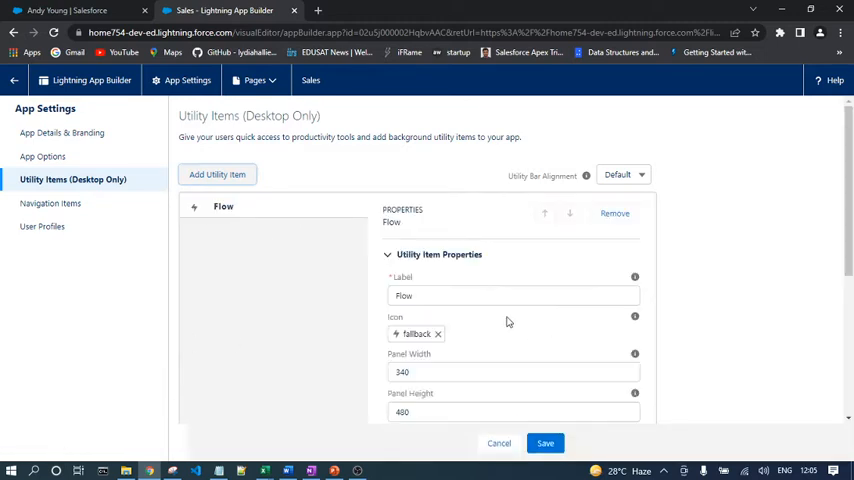
pyautogui.scroll(-3)
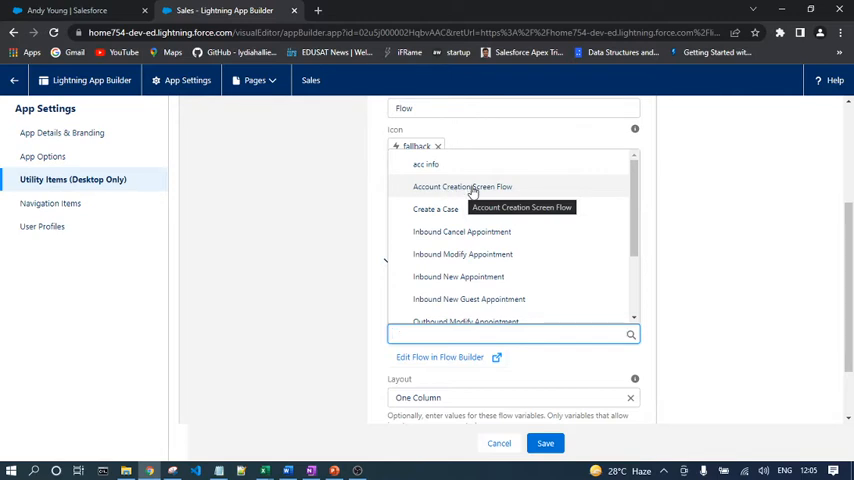
# Step: Pick Account Creation Screen Flow for the utility item and select its label
pyautogui.click(462, 186)
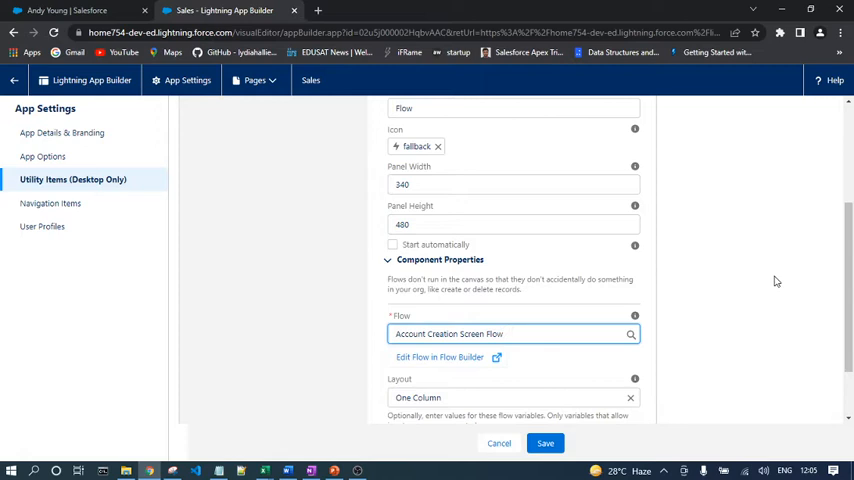
pyautogui.click(505, 333)
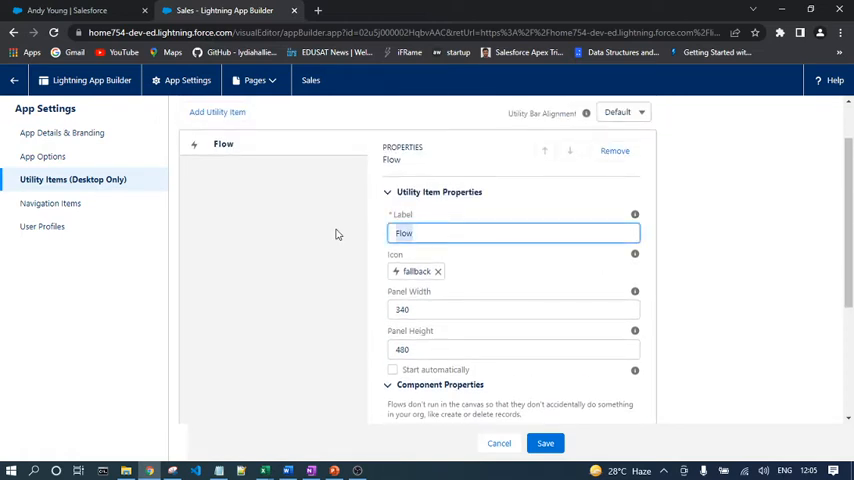
# Step: Label the utility item 'Create Account' and save the utility bar
pyautogui.write('Cre')
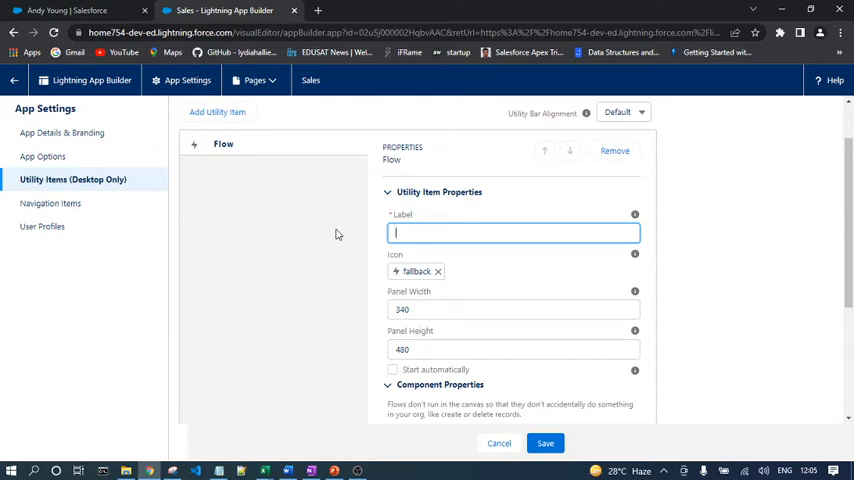
pyautogui.write('Cea')
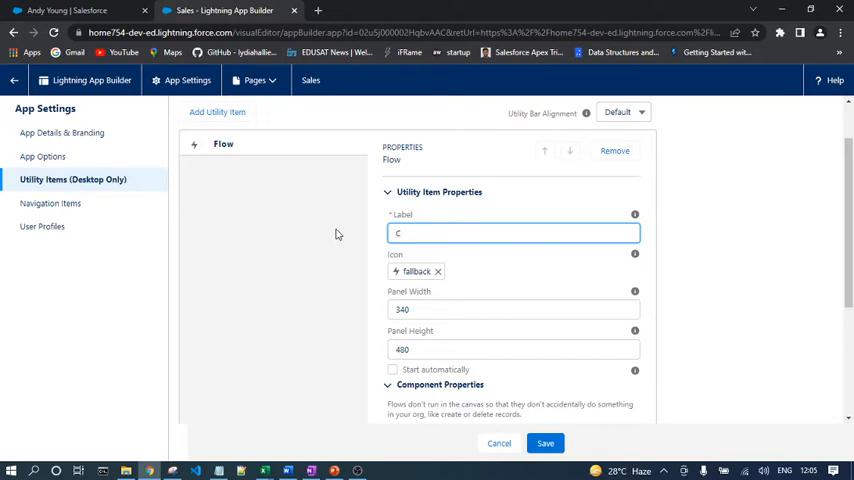
pyautogui.write('reate A')
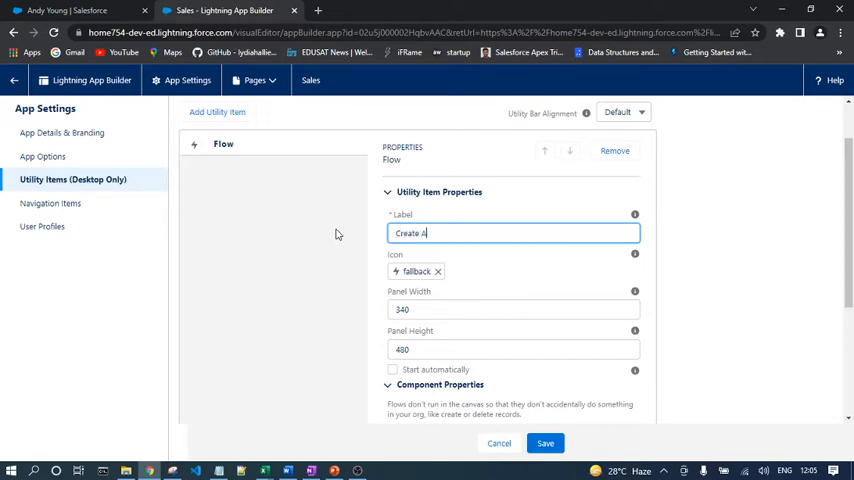
pyautogui.write('ccount')
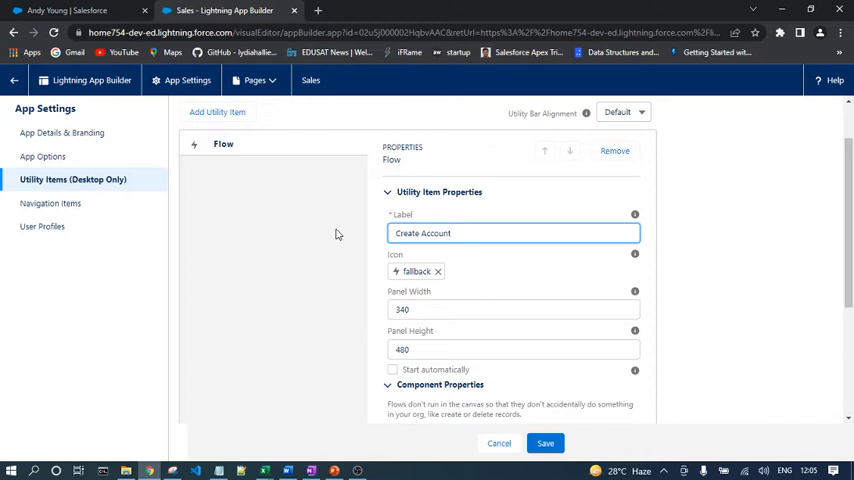
pyautogui.scroll(-3)
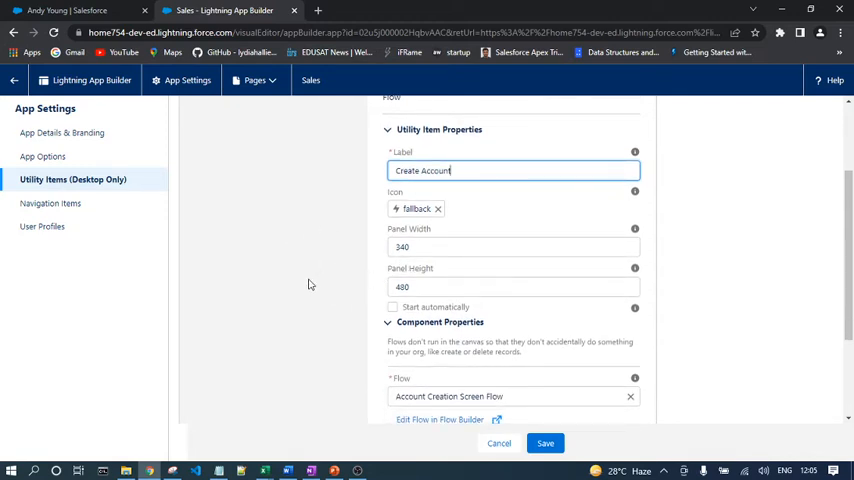
pyautogui.scroll(-3)
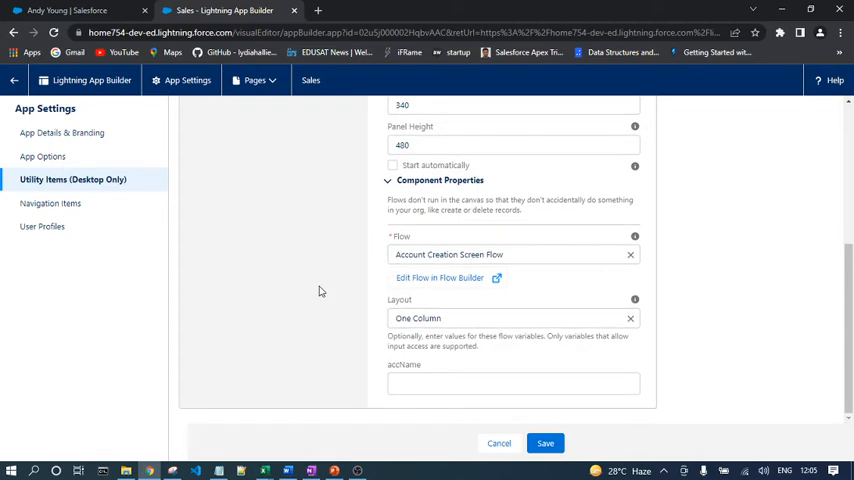
pyautogui.click(545, 443)
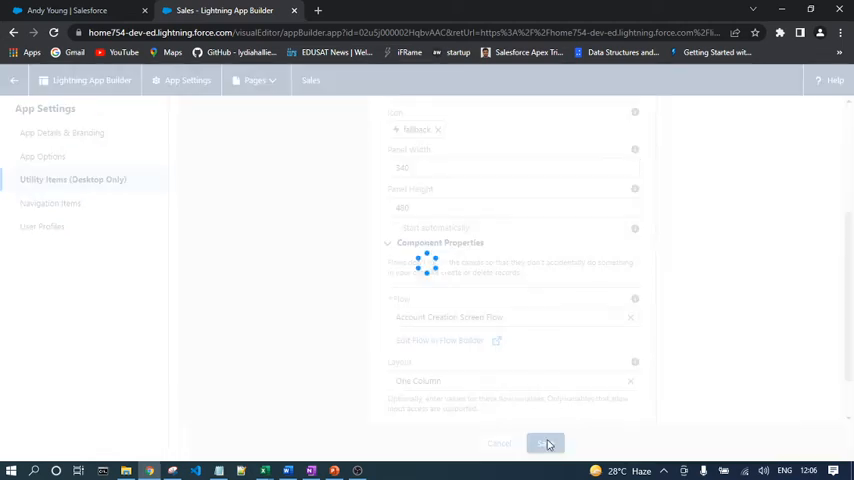
pyautogui.moveTo(754, 367)
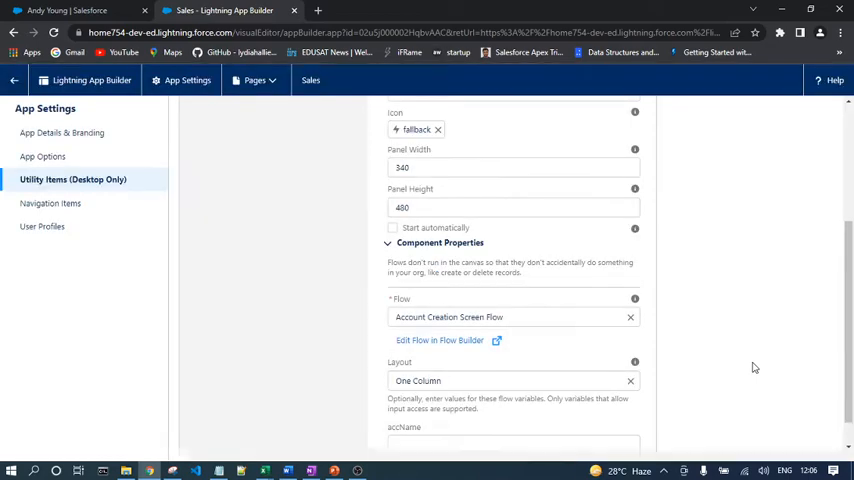
pyautogui.moveTo(337, 291)
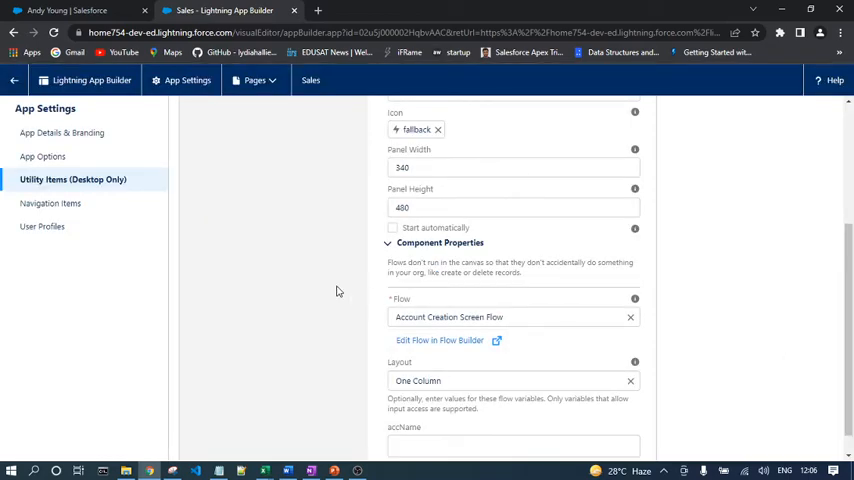
# Step: Return to the contact record tab and reload the page
pyautogui.click(70, 10)
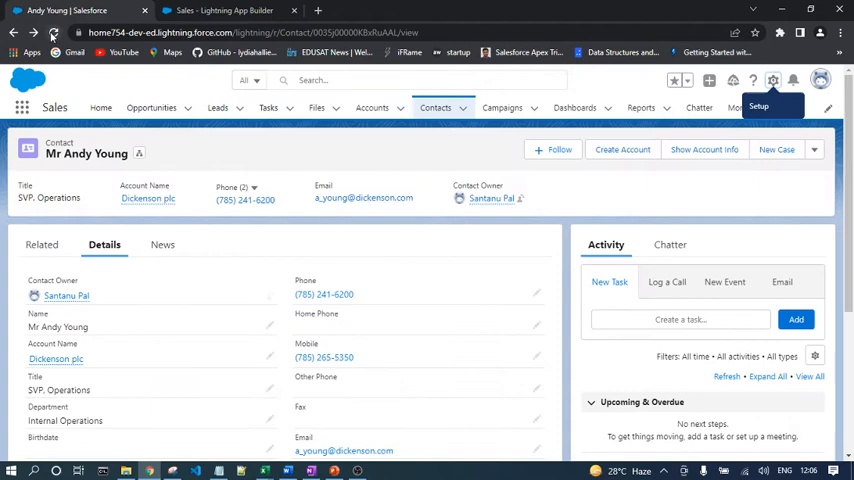
pyautogui.click(54, 32)
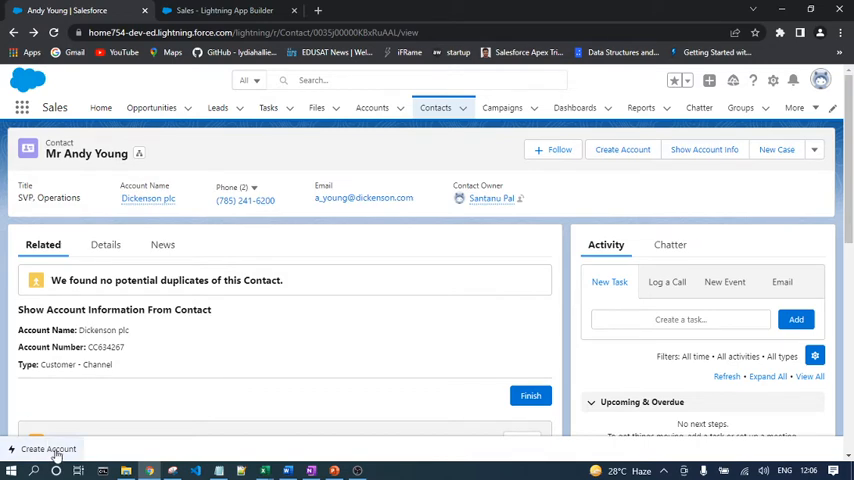
# Step: Open the Create Account utility panel and move between the Tasks and Leads pages
pyautogui.click(48, 448)
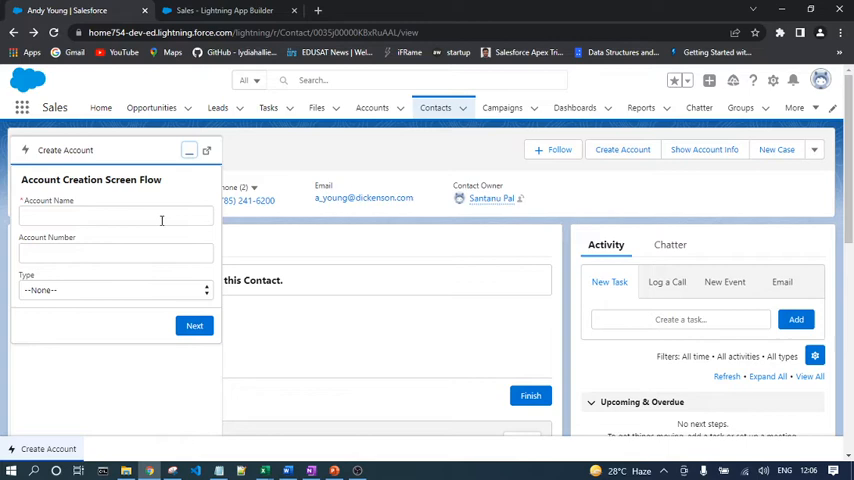
pyautogui.click(194, 325)
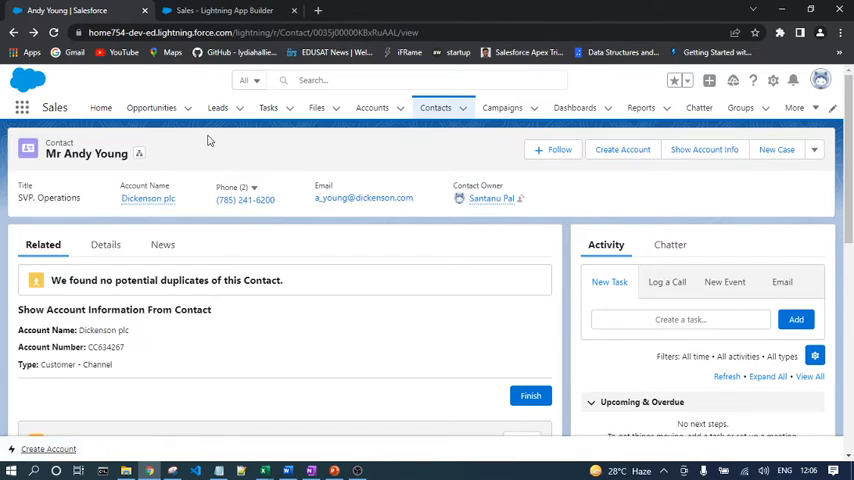
pyautogui.click(268, 107)
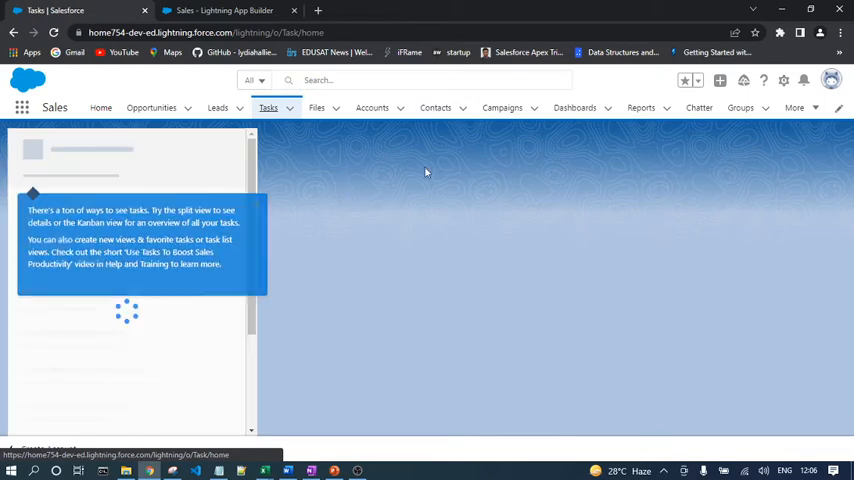
pyautogui.click(217, 107)
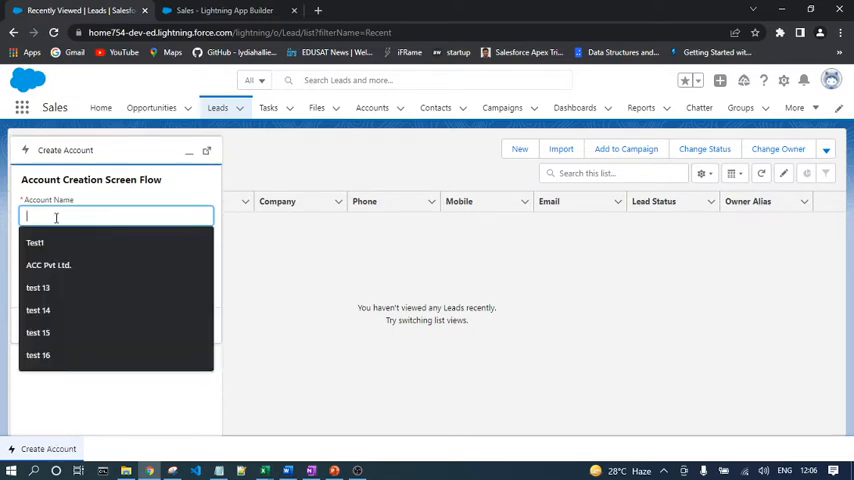
# Step: Create account ABC Ltd, number 12,121,212, type Customer - Direct, through the flow
pyautogui.write('ABC Ltd')
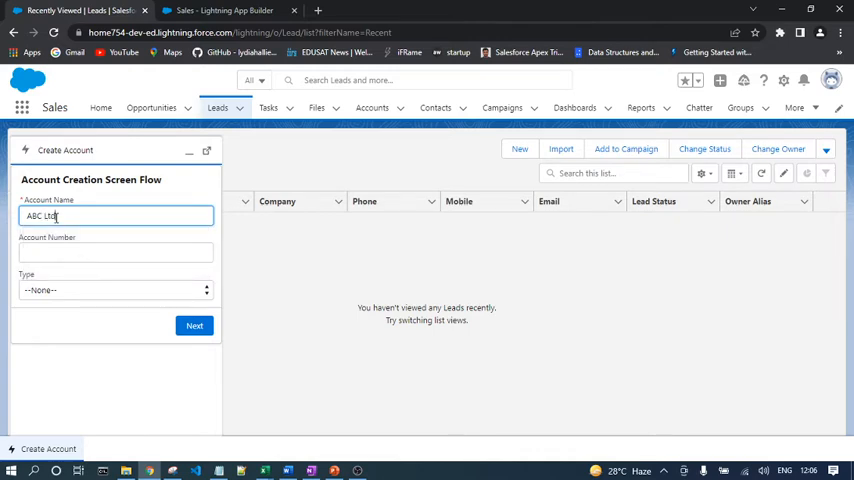
pyautogui.click(115, 252)
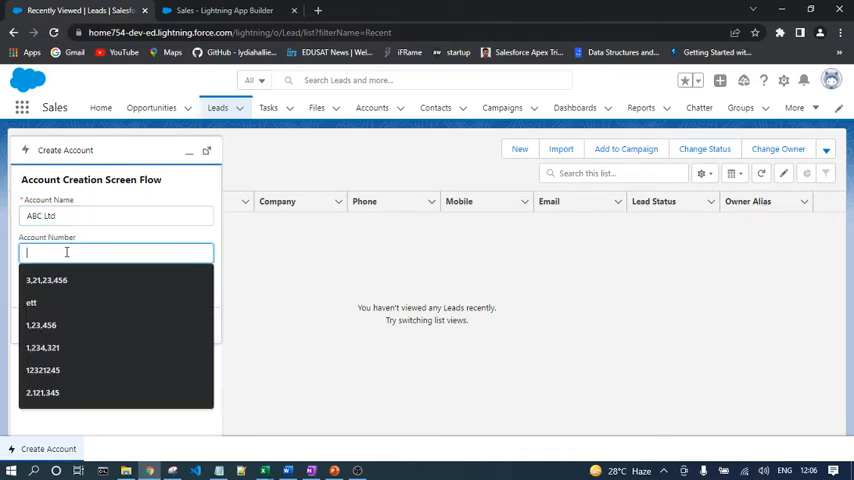
pyautogui.click(115, 290)
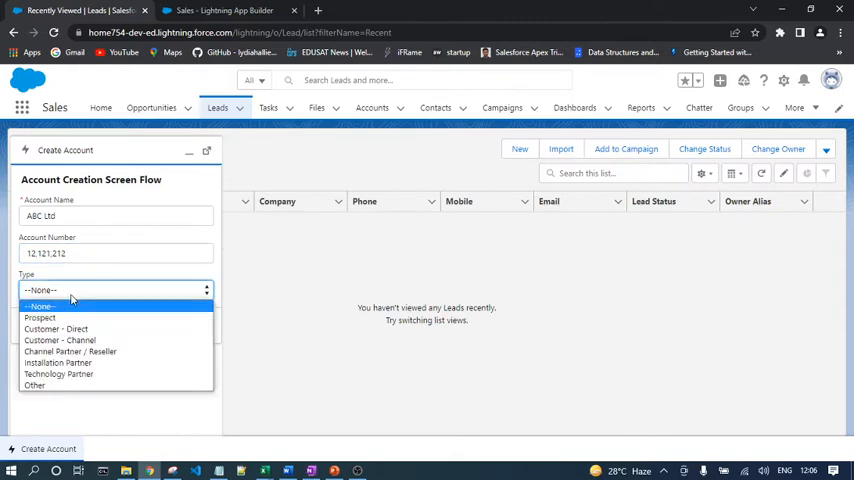
pyautogui.click(56, 328)
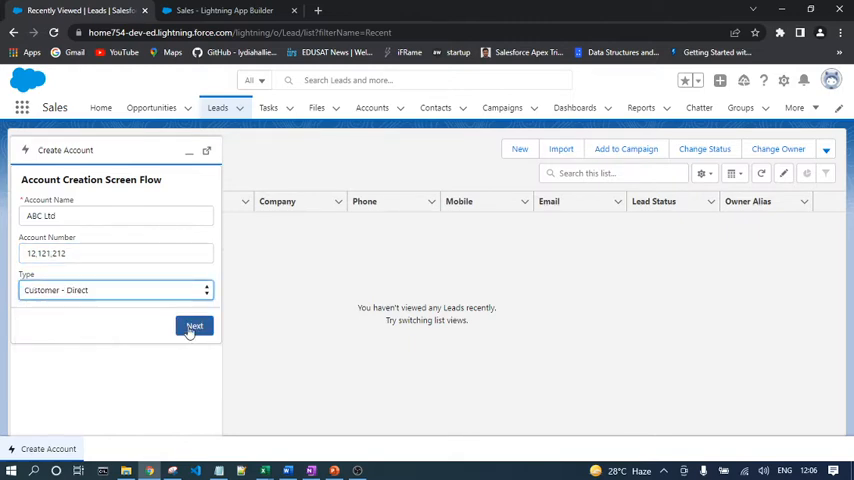
pyautogui.click(194, 325)
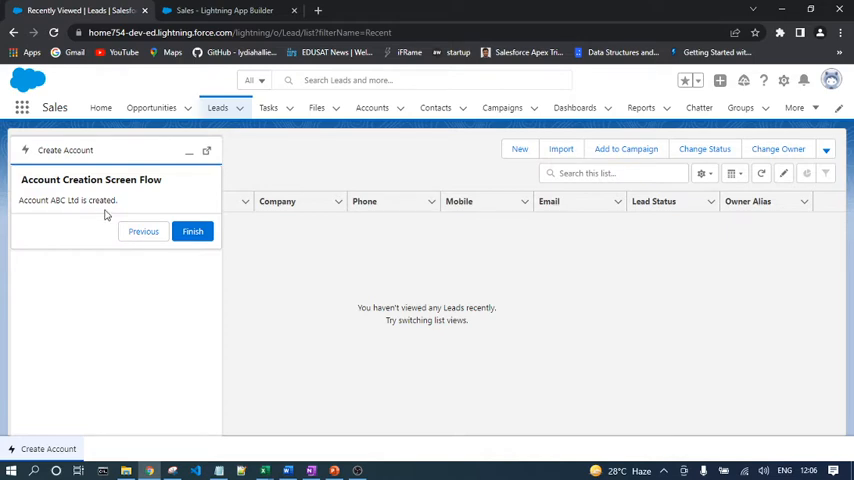
pyautogui.click(192, 231)
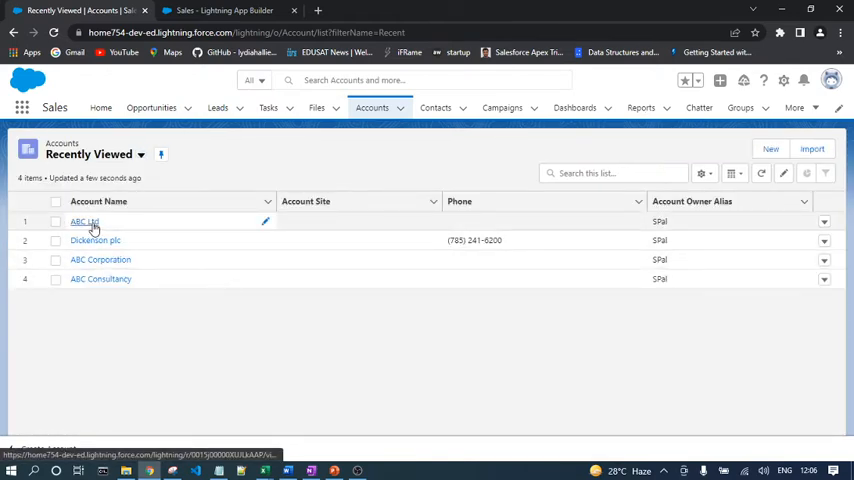
# Step: Open the ABC Ltd account record and review its full details
pyautogui.click(84, 221)
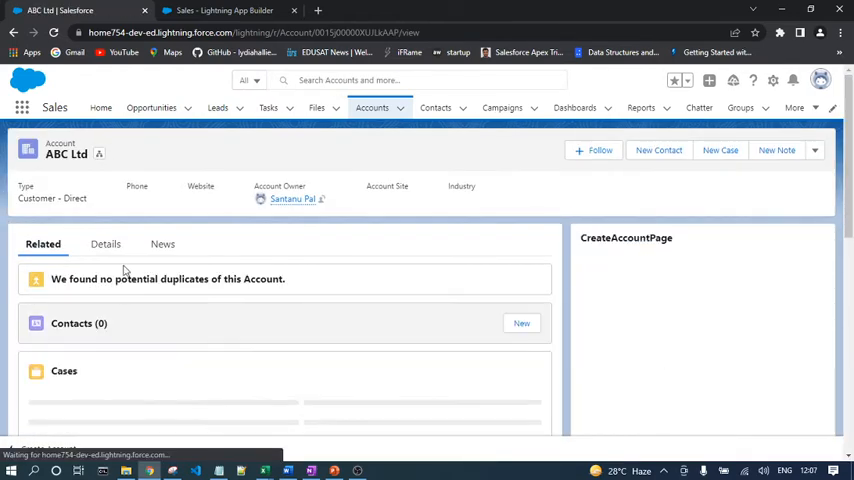
pyautogui.click(105, 244)
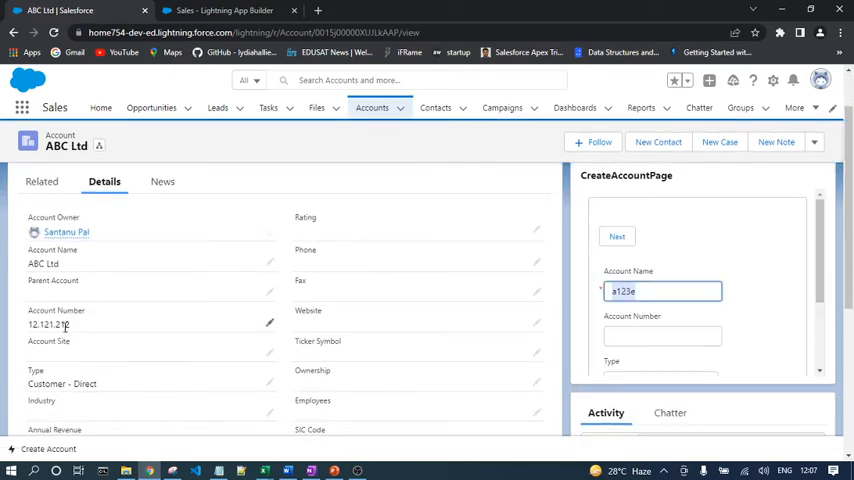
pyautogui.scroll(-3)
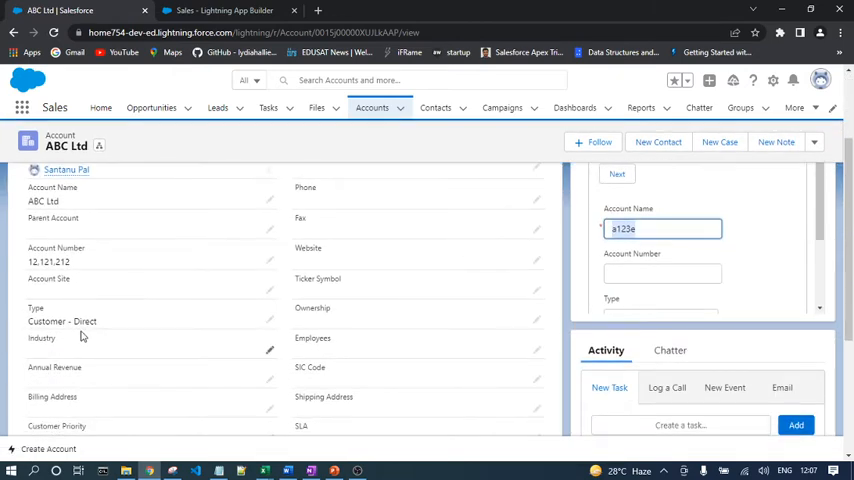
pyautogui.moveTo(228, 351)
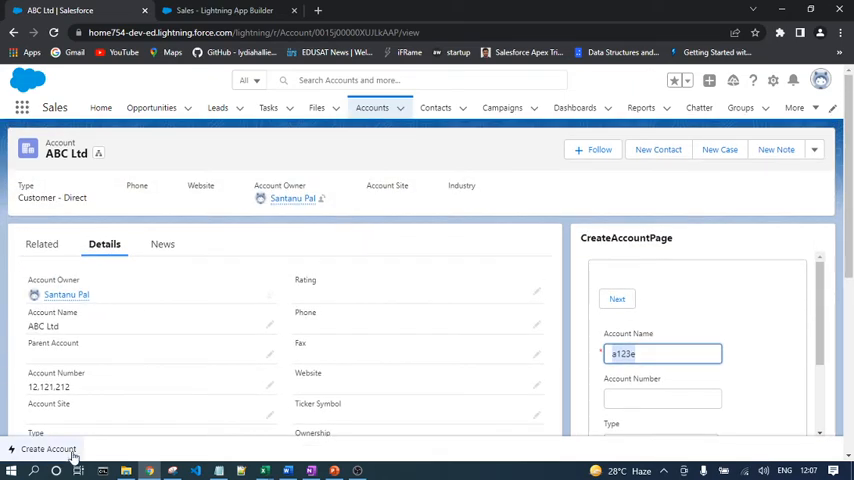
pyautogui.moveTo(616, 451)
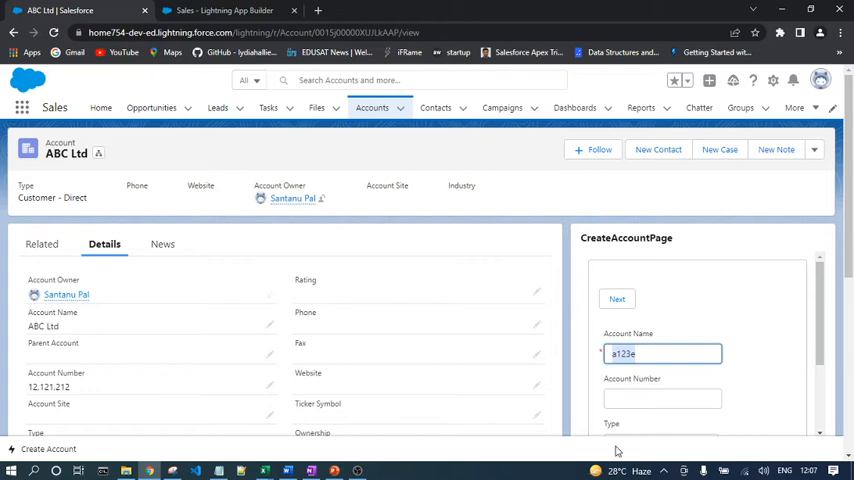
pyautogui.moveTo(529, 462)
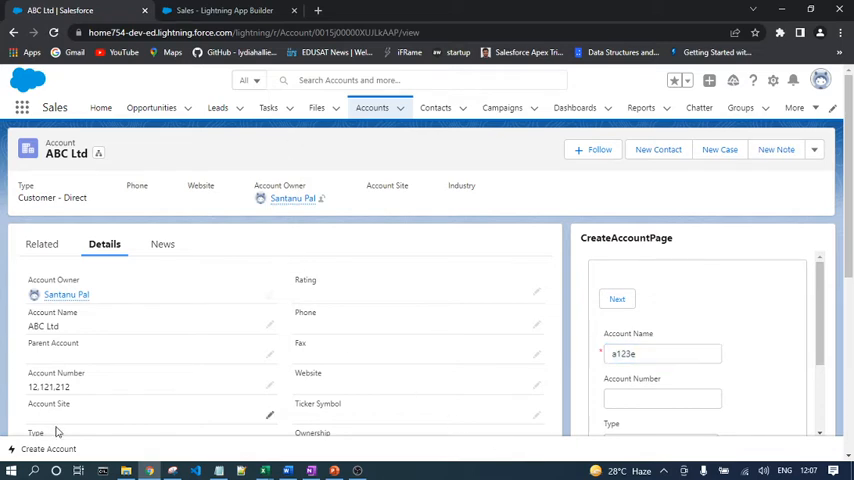
pyautogui.moveTo(127, 454)
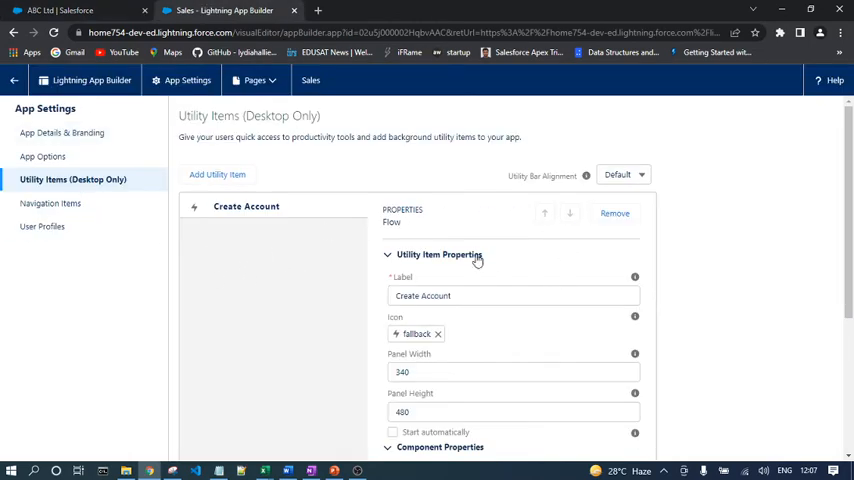
# Step: Enable 'Start automatically' for the Create Account utility item
pyautogui.scroll(-3)
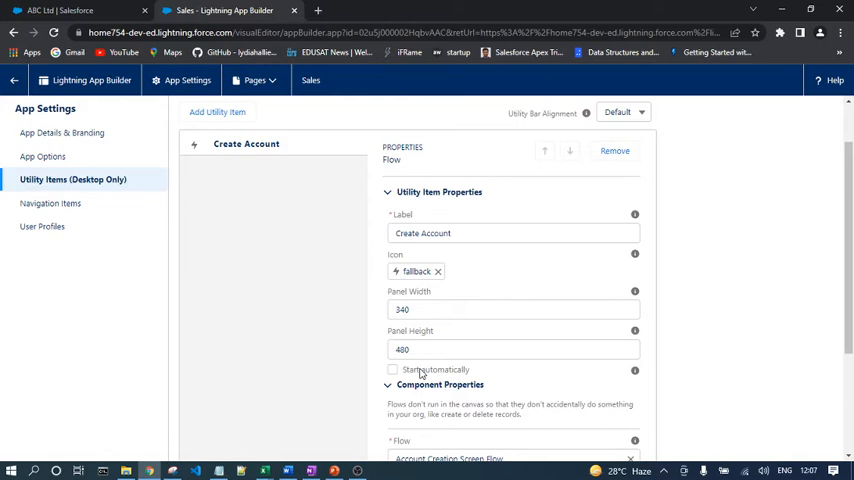
pyautogui.click(392, 369)
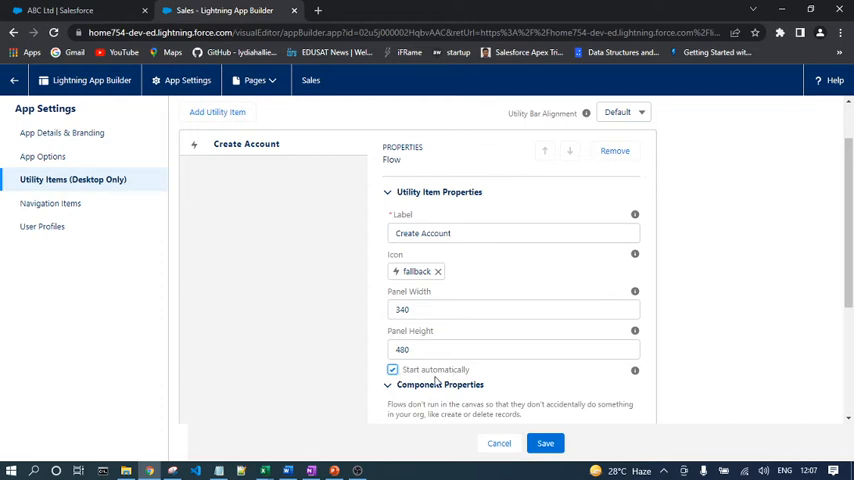
pyautogui.moveTo(440, 384)
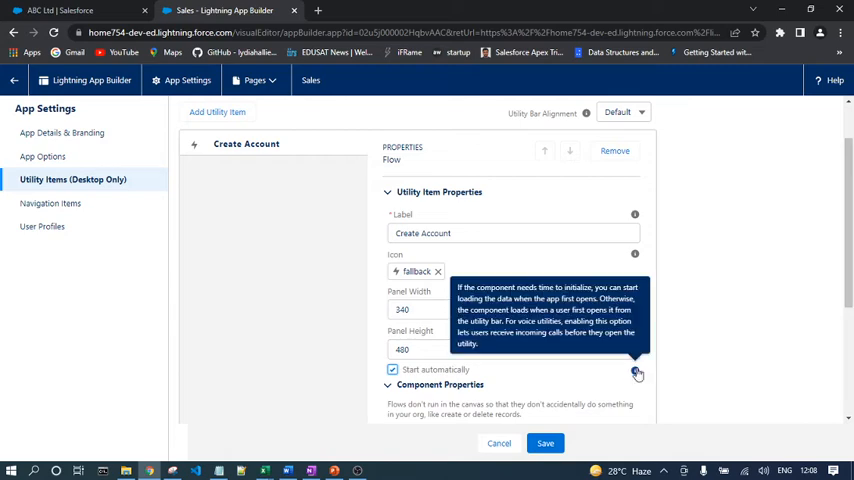
pyautogui.moveTo(629, 372)
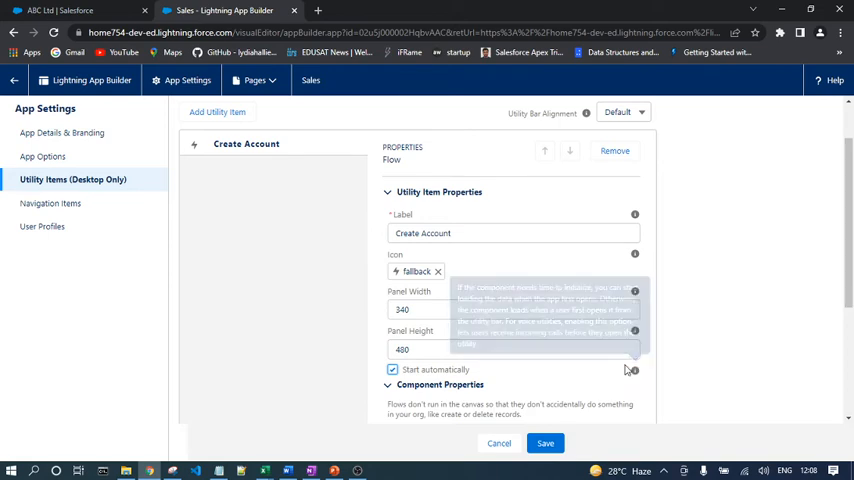
pyautogui.moveTo(634, 370)
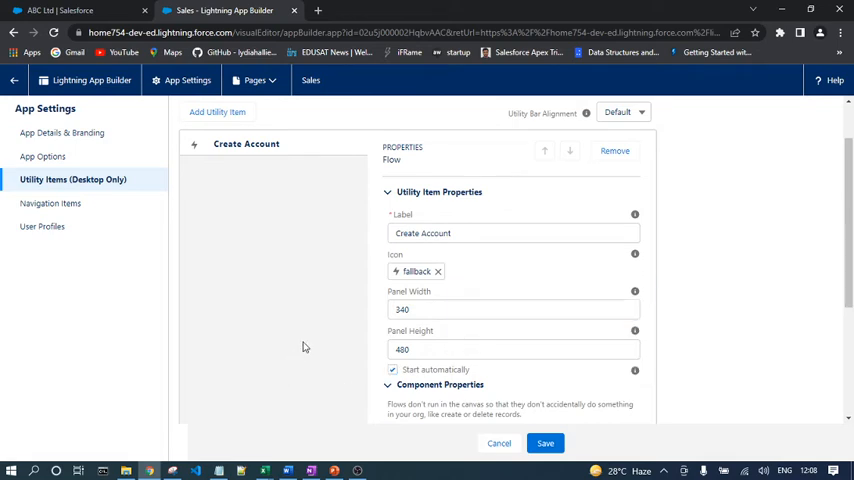
pyautogui.moveTo(598, 263)
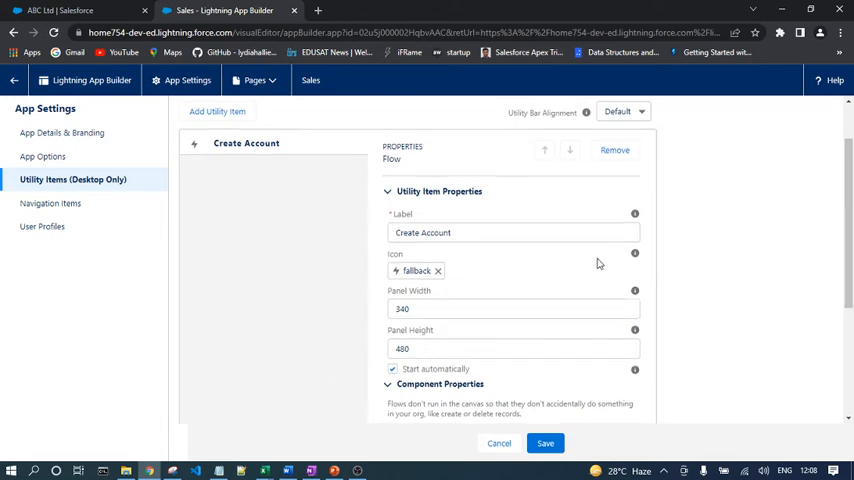
pyautogui.scroll(-3)
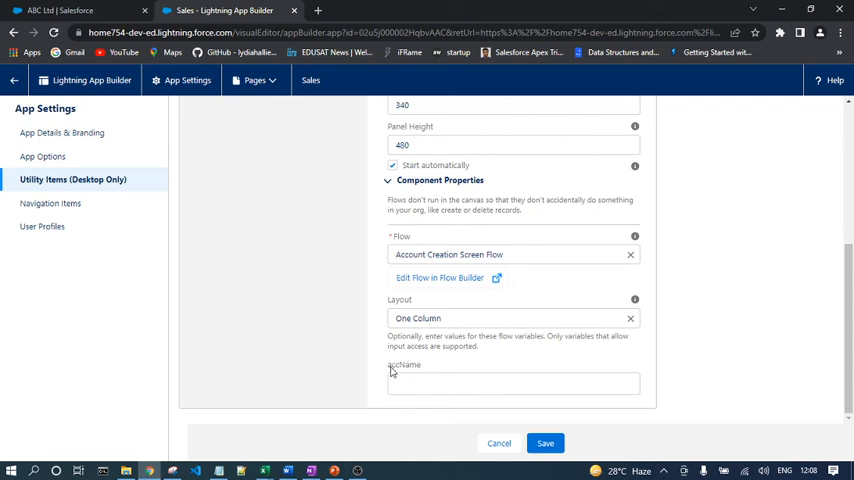
pyautogui.moveTo(446, 368)
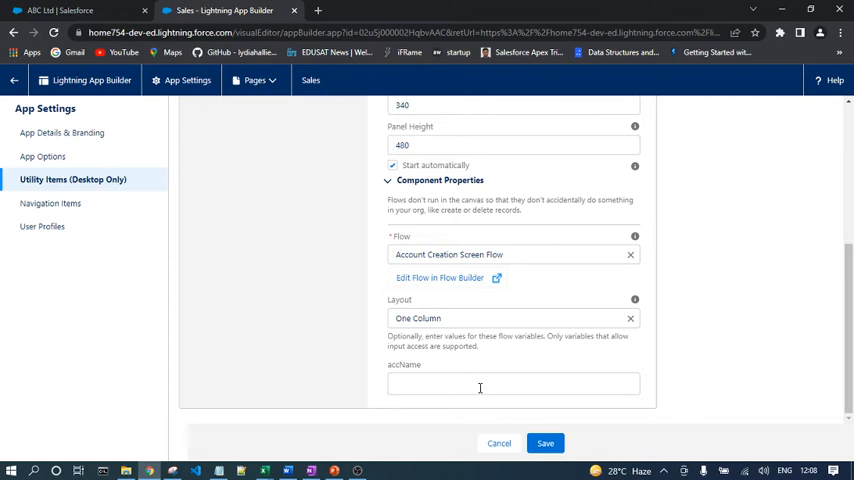
pyautogui.moveTo(478, 378)
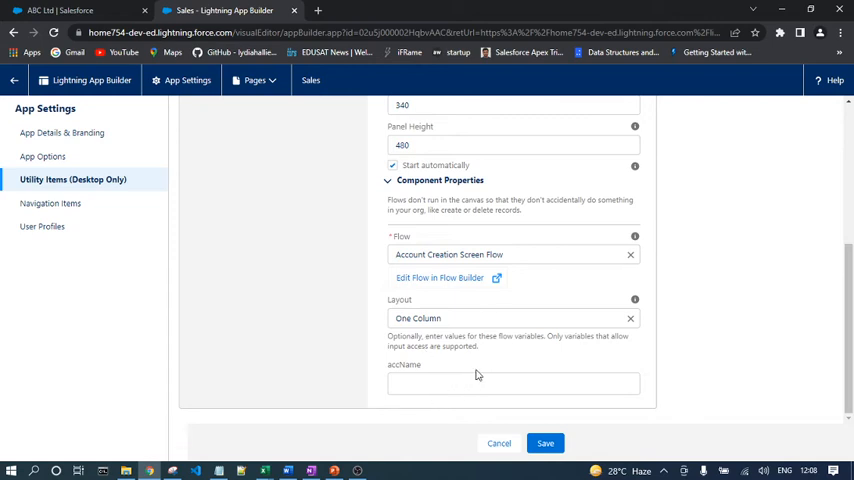
pyautogui.moveTo(430, 434)
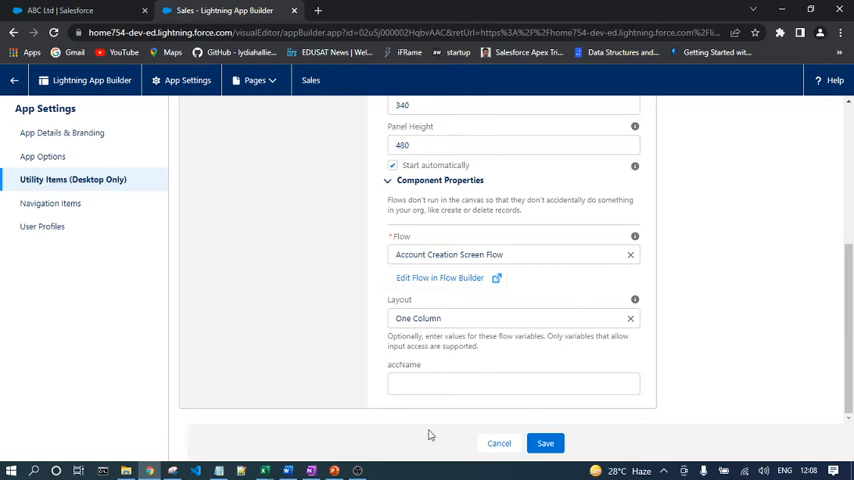
pyautogui.moveTo(707, 357)
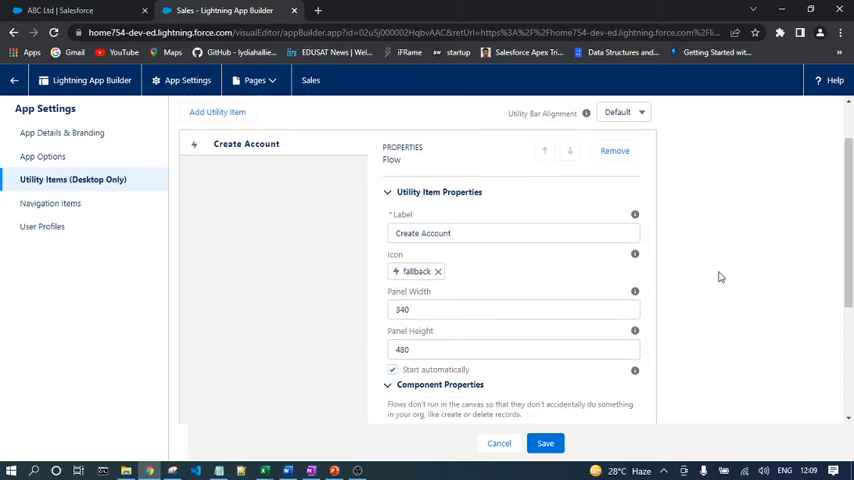
pyautogui.scroll(3)
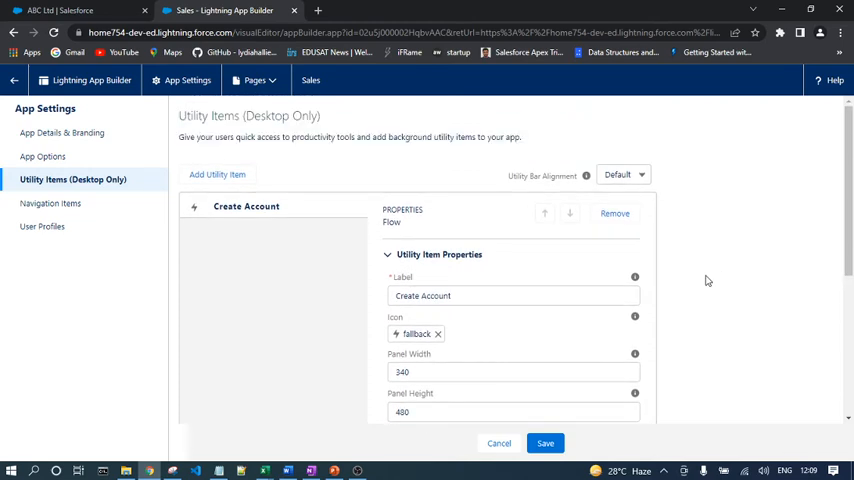
pyautogui.moveTo(722, 251)
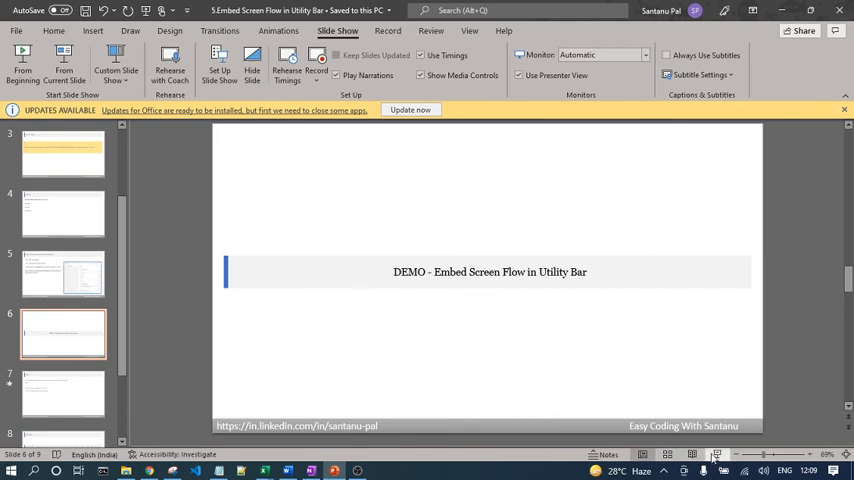
# Step: Present the slideshow from the current slide through to the Q & A slide
pyautogui.click(22, 60)
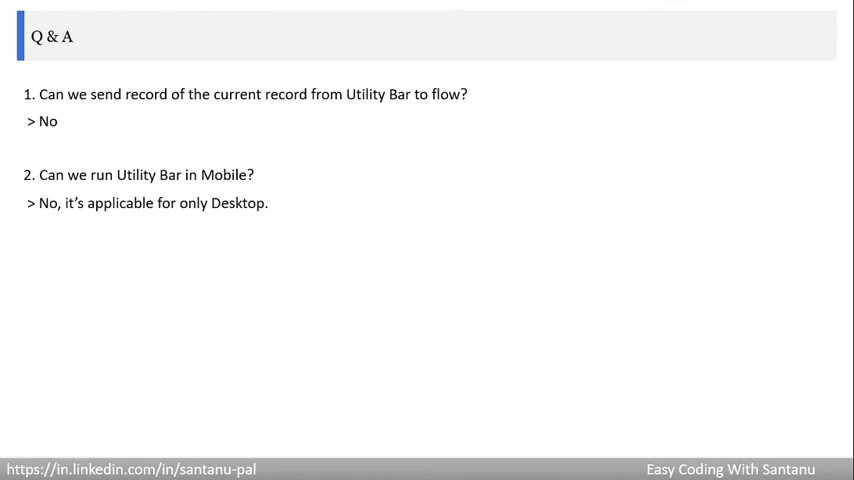
# Step: Advance the slideshow to the Exercises slide about creating Case records from the Service Utility Bar
pyautogui.press('Right')
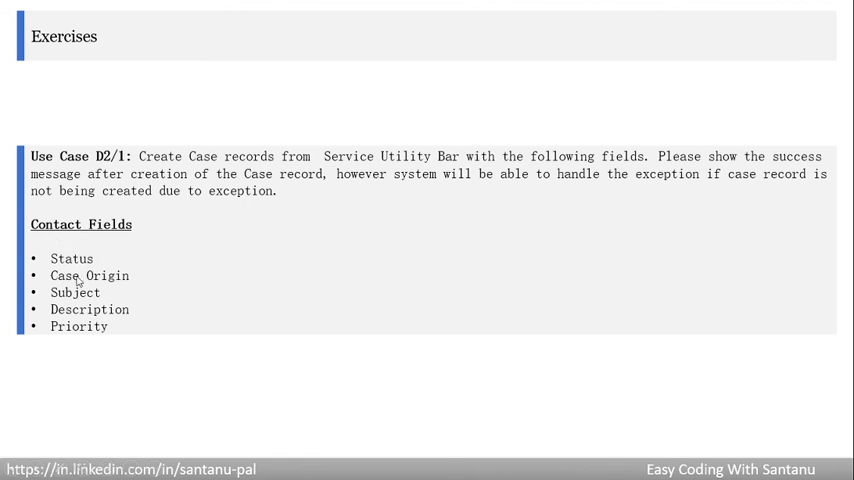
pyautogui.moveTo(63, 326)
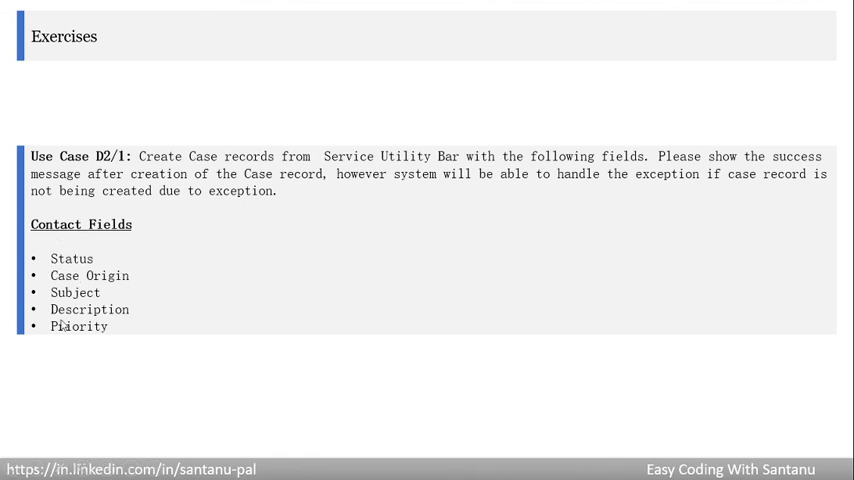
pyautogui.moveTo(164, 229)
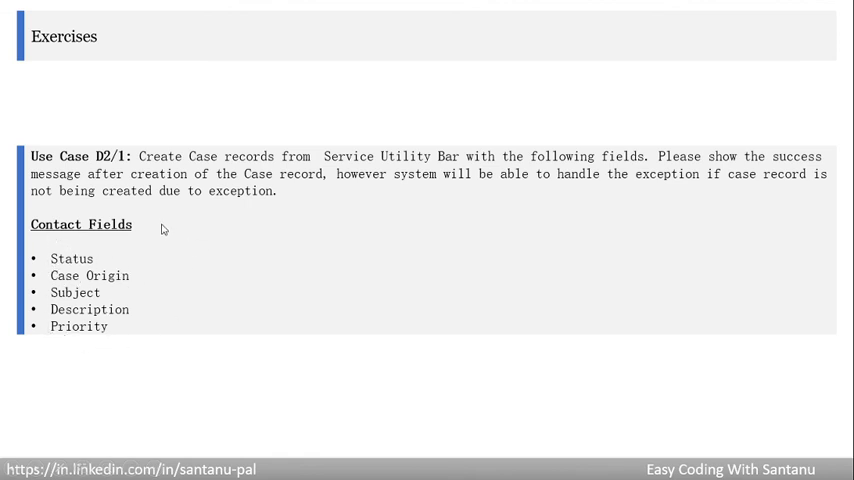
pyautogui.moveTo(185, 220)
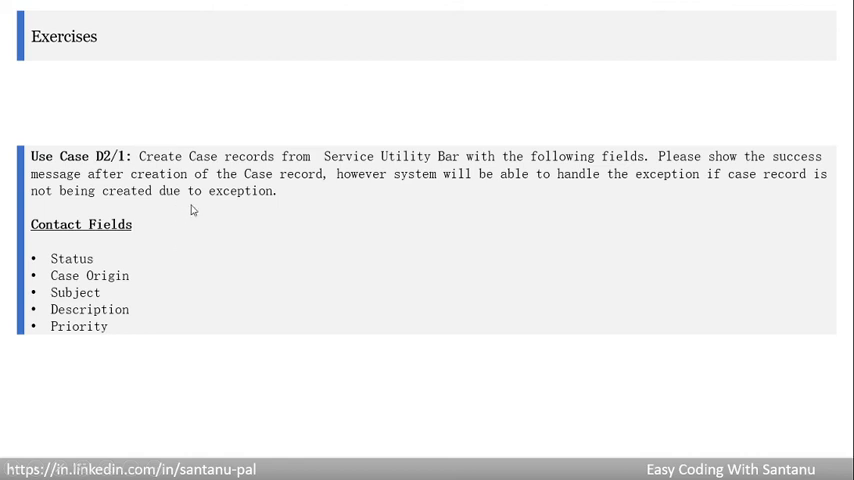
pyautogui.moveTo(290, 167)
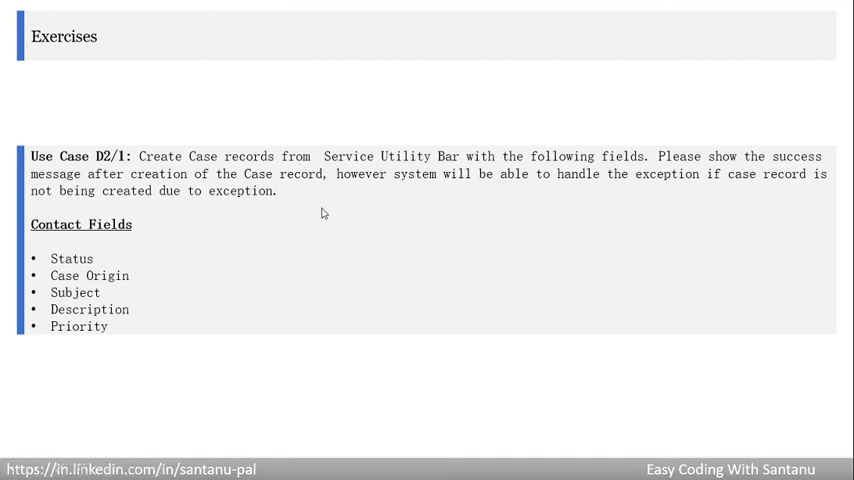
pyautogui.moveTo(343, 167)
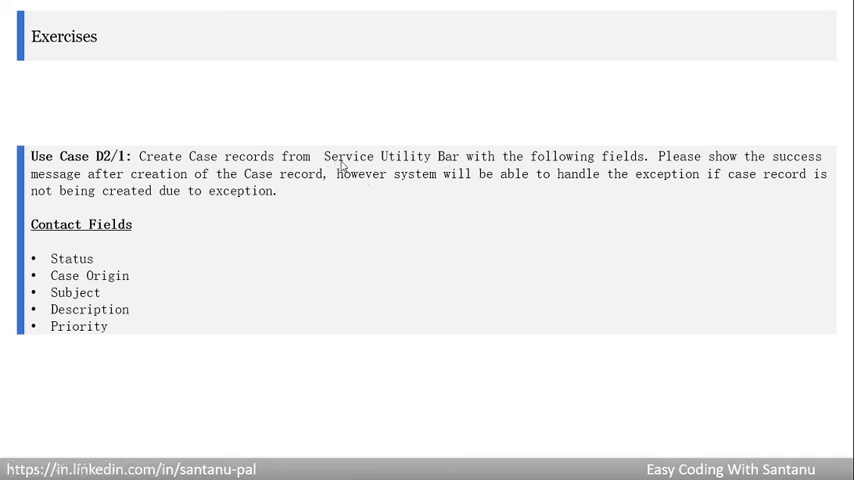
pyautogui.moveTo(359, 199)
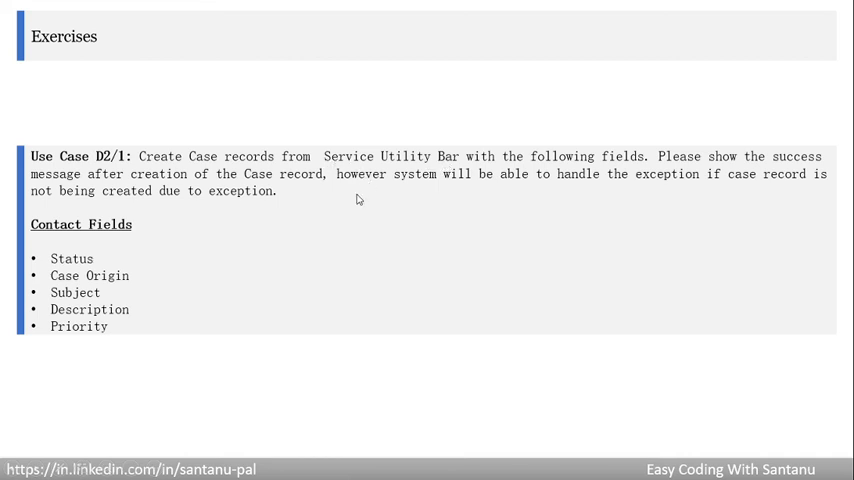